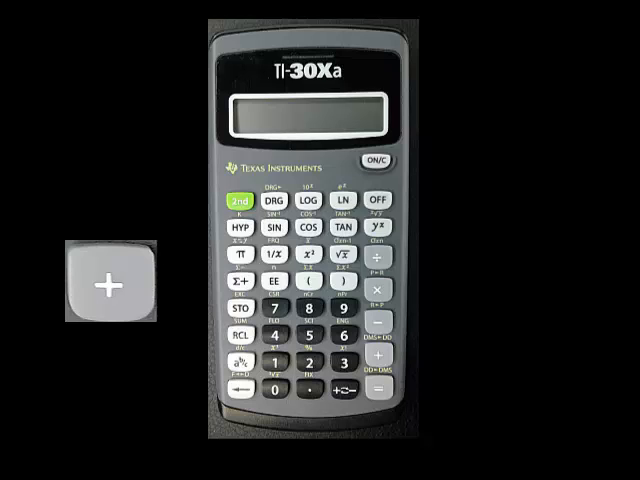
Highlight the minus, times and divide keys in turn, ending with the division key's callout.
{"action": "left_click", "coordinate": [378, 360]}
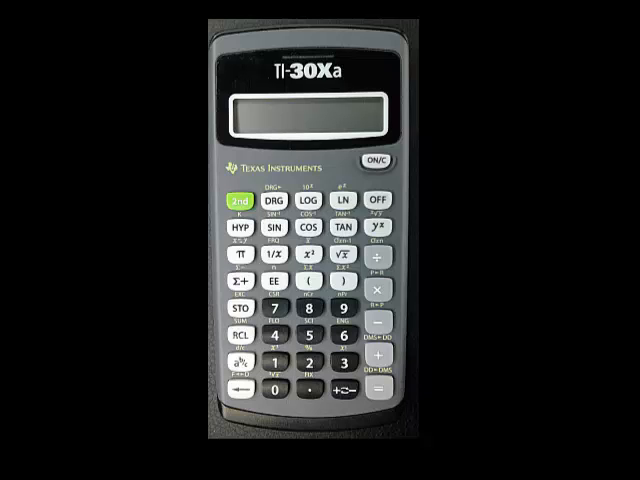
{"action": "left_click", "coordinate": [348, 392]}
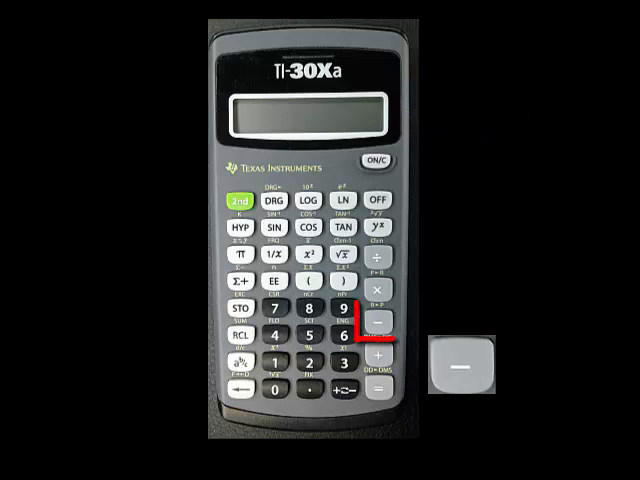
{"action": "left_click", "coordinate": [376, 292]}
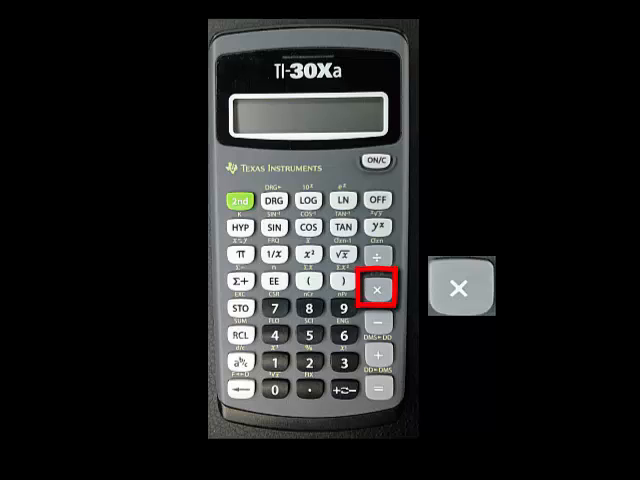
{"action": "left_click", "coordinate": [378, 262]}
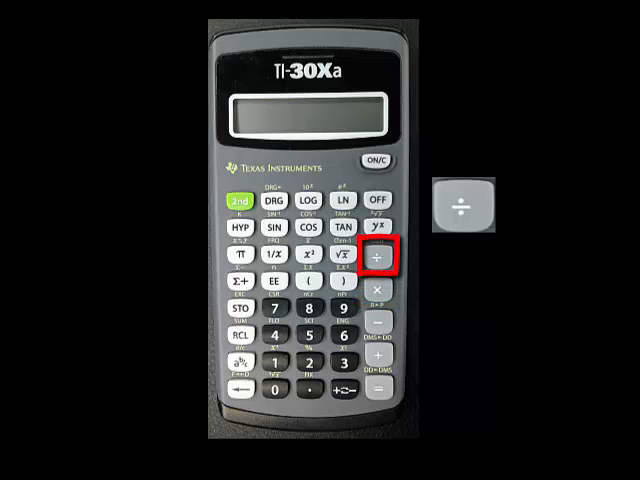